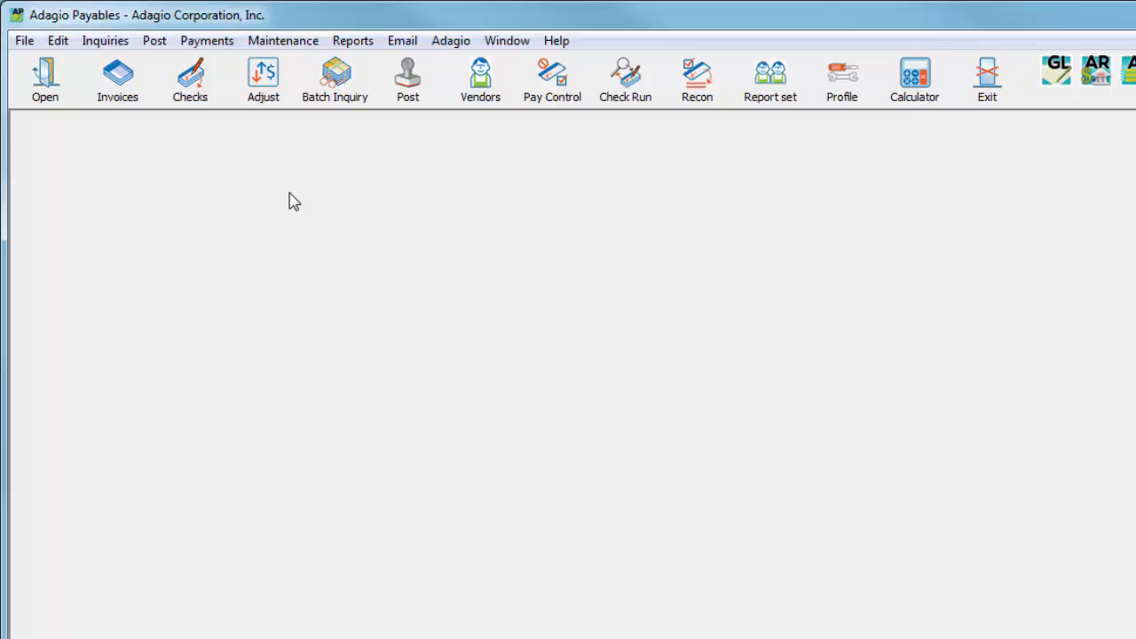
Open the Manual Check Batches list, showing open batches 3 through 5
click(206, 40)
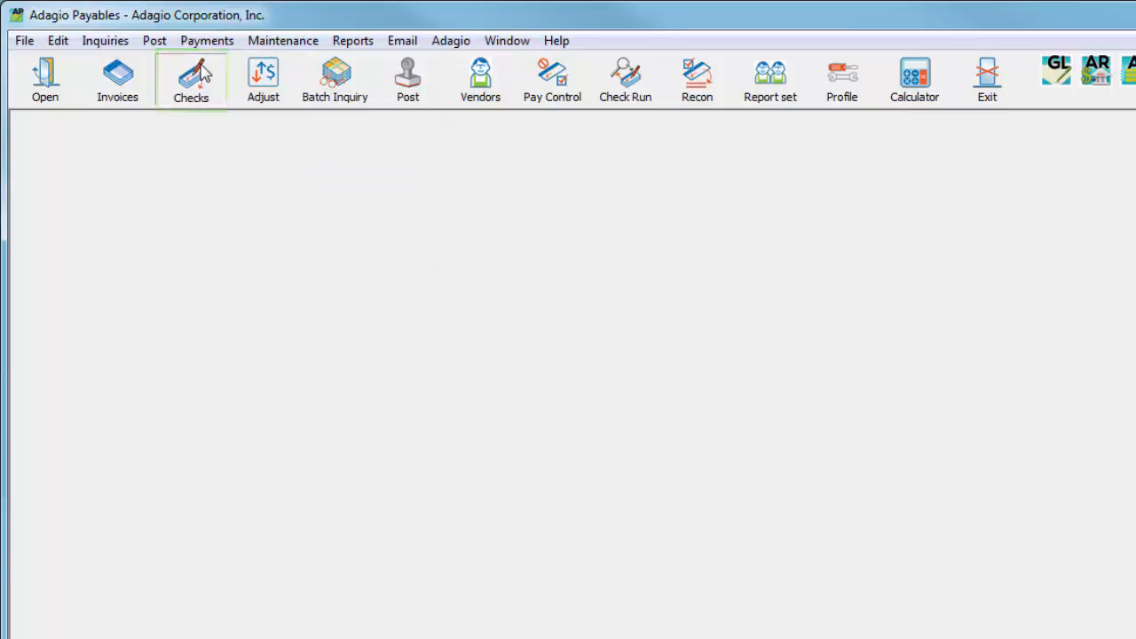
click(191, 78)
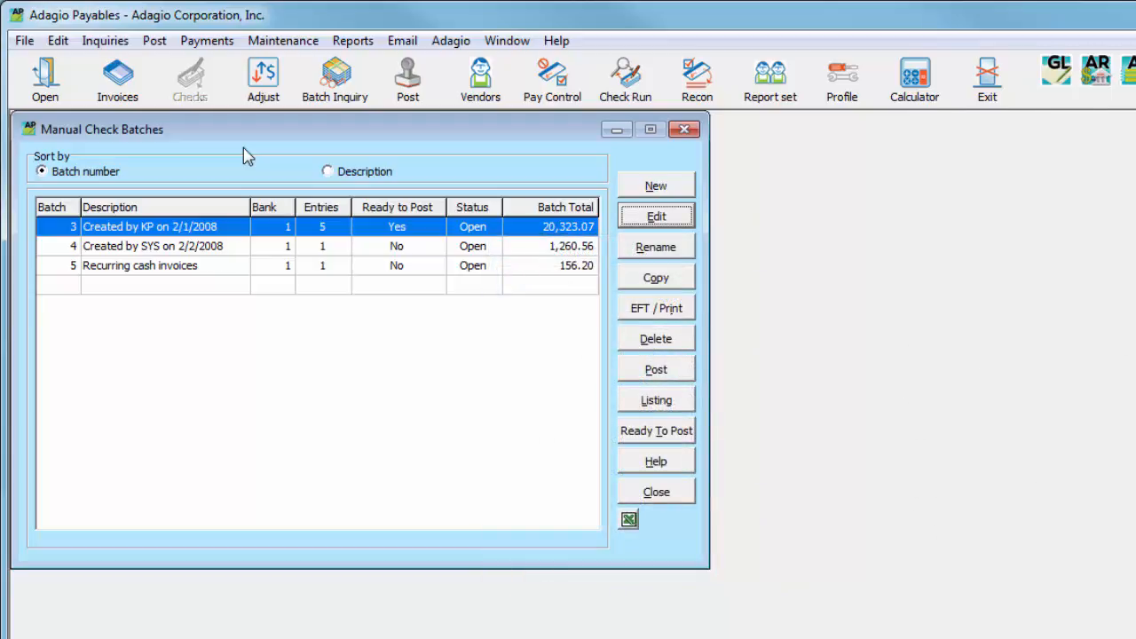
mouse_move(360, 233)
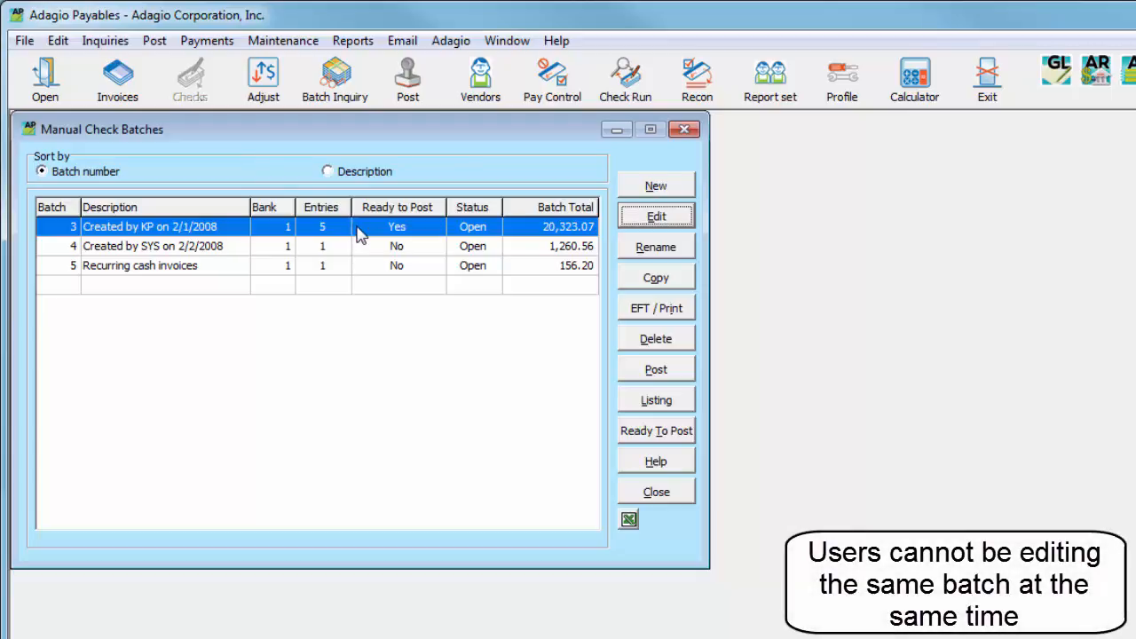
Open batch 3 to list its five manual check entries
click(656, 215)
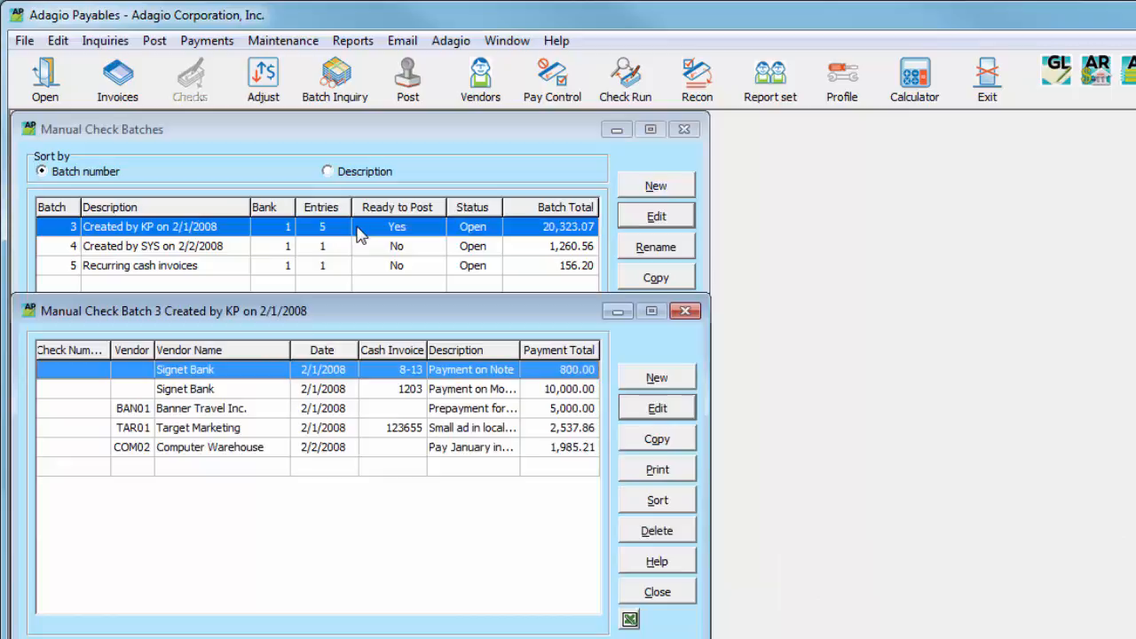
mouse_move(373, 459)
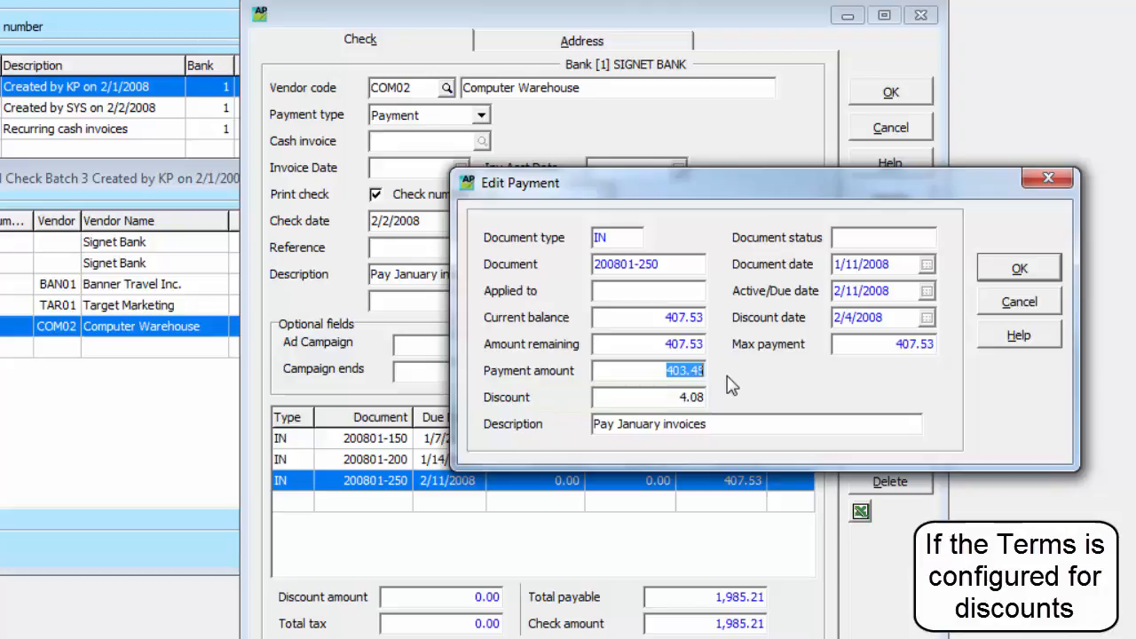
Confirm 403.45 on invoice 200801-250 and save the 2,388.66 Computer Warehouse check
click(1019, 267)
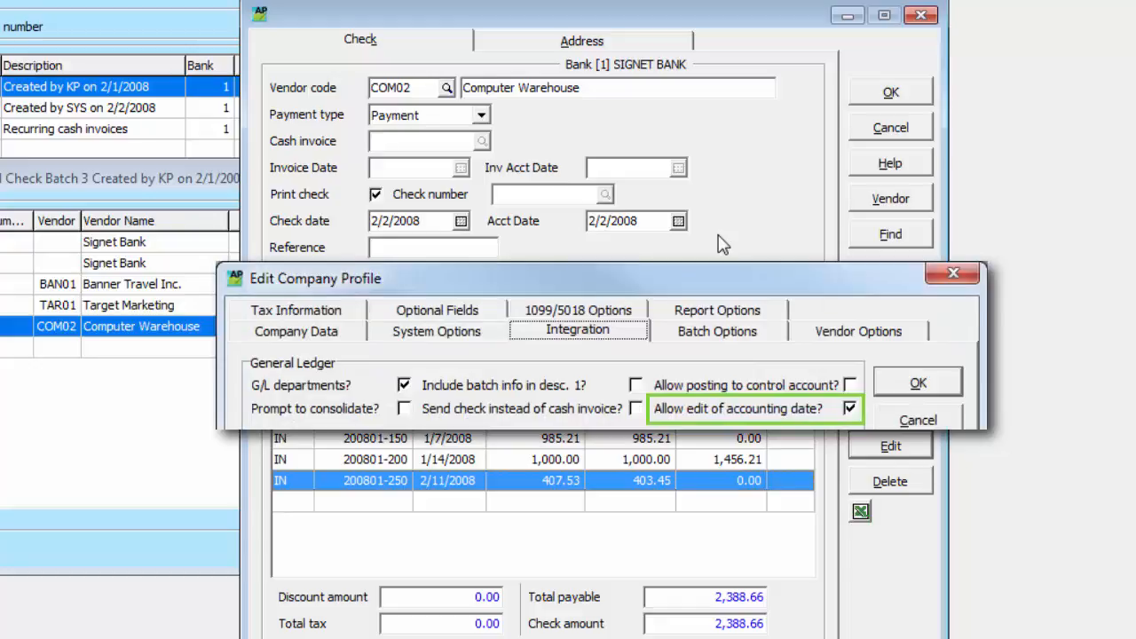
click(918, 382)
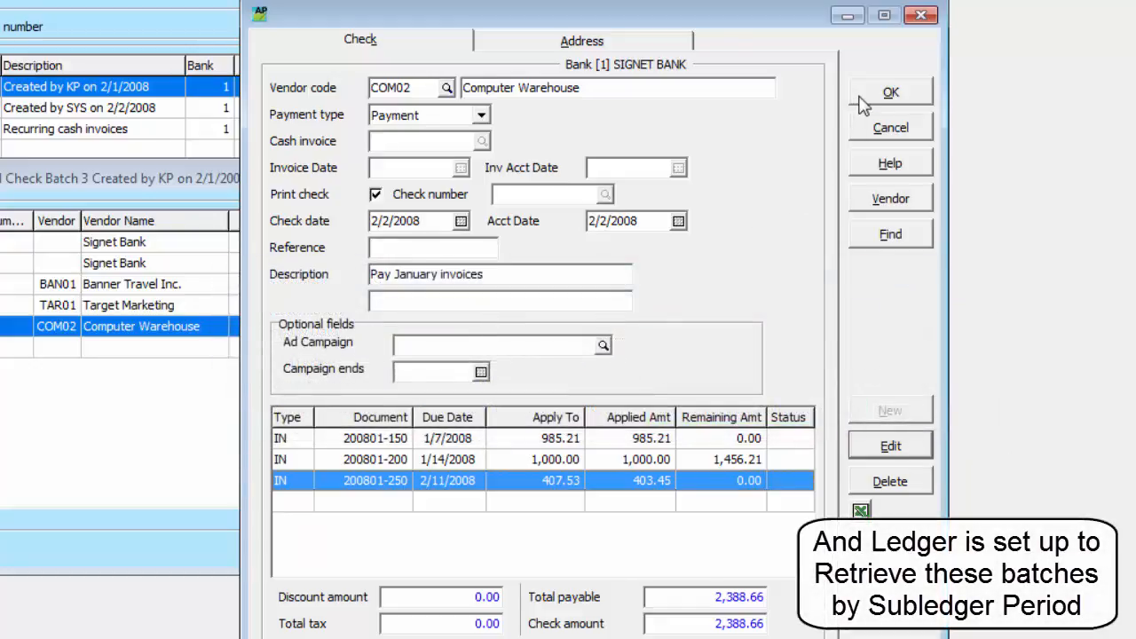
click(890, 91)
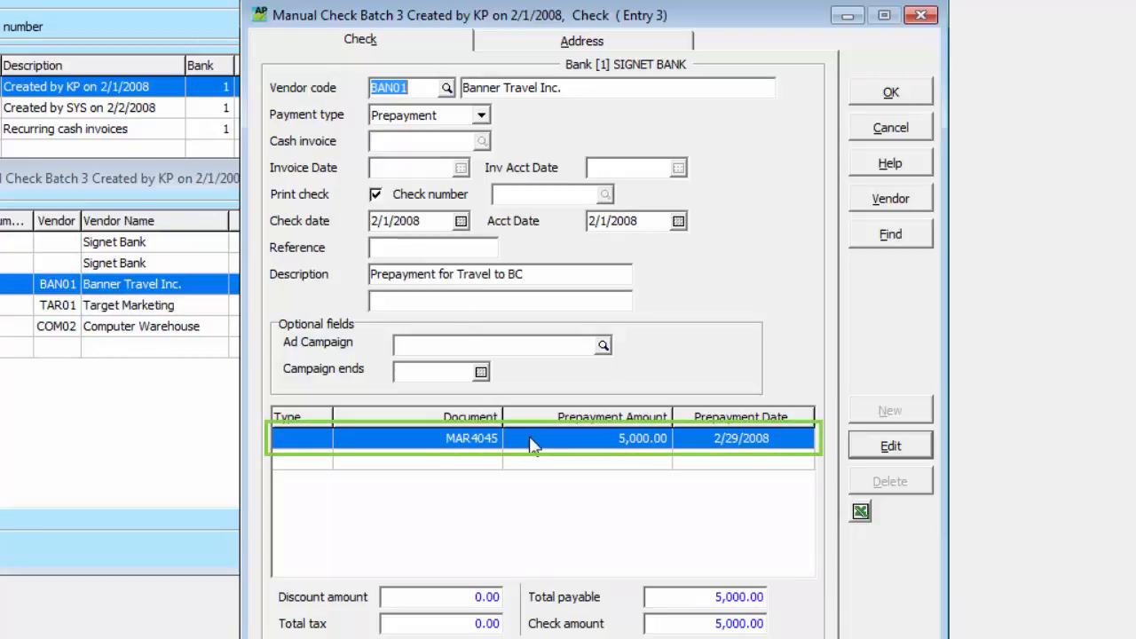
Review the 5,000.00 MAR4045 prepayment line on the Banner Travel check
double_click(444, 438)
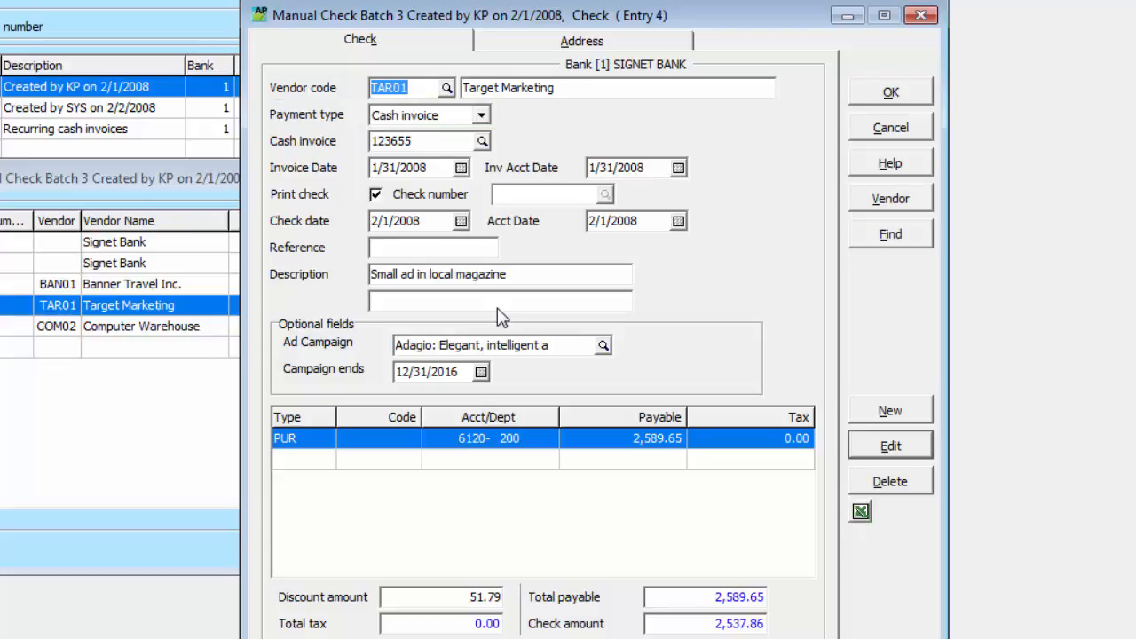
click(426, 140)
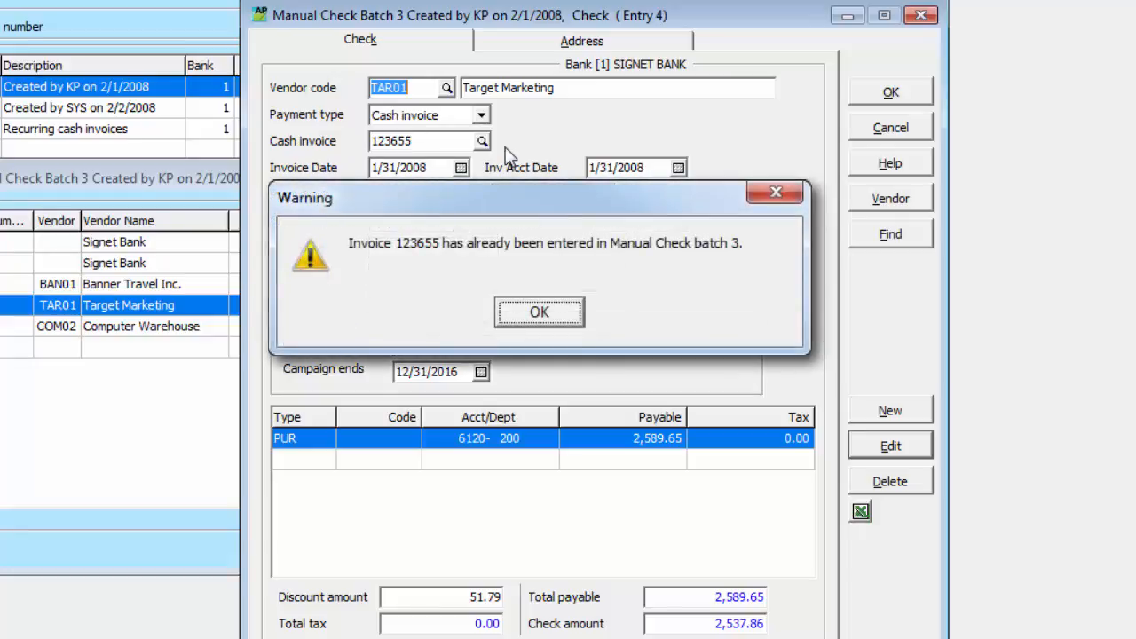
click(538, 312)
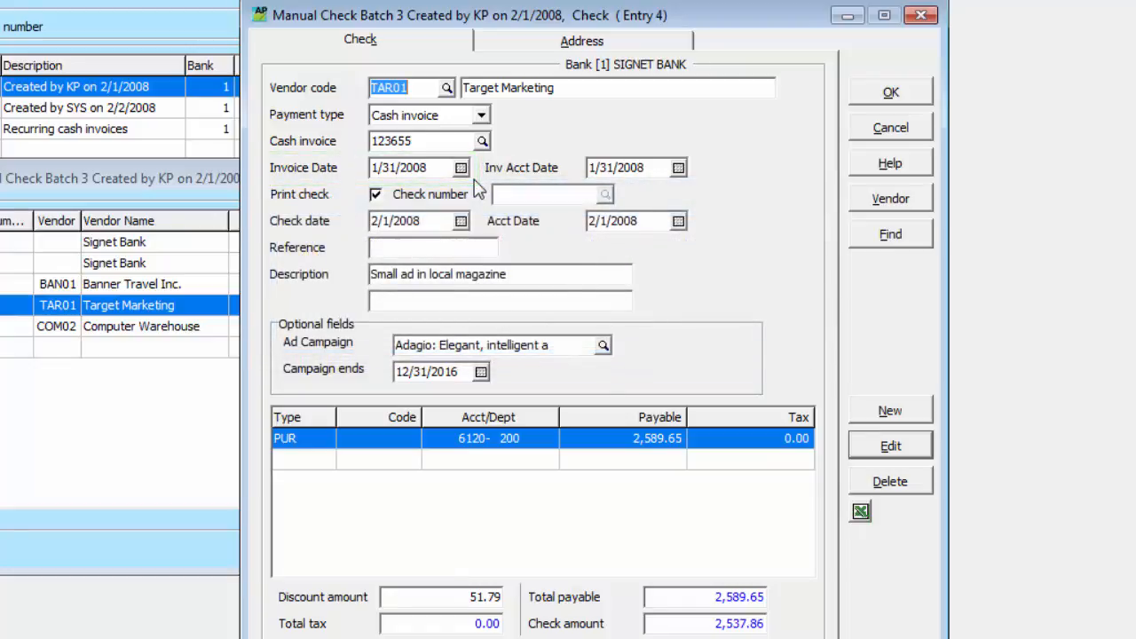
click(510, 437)
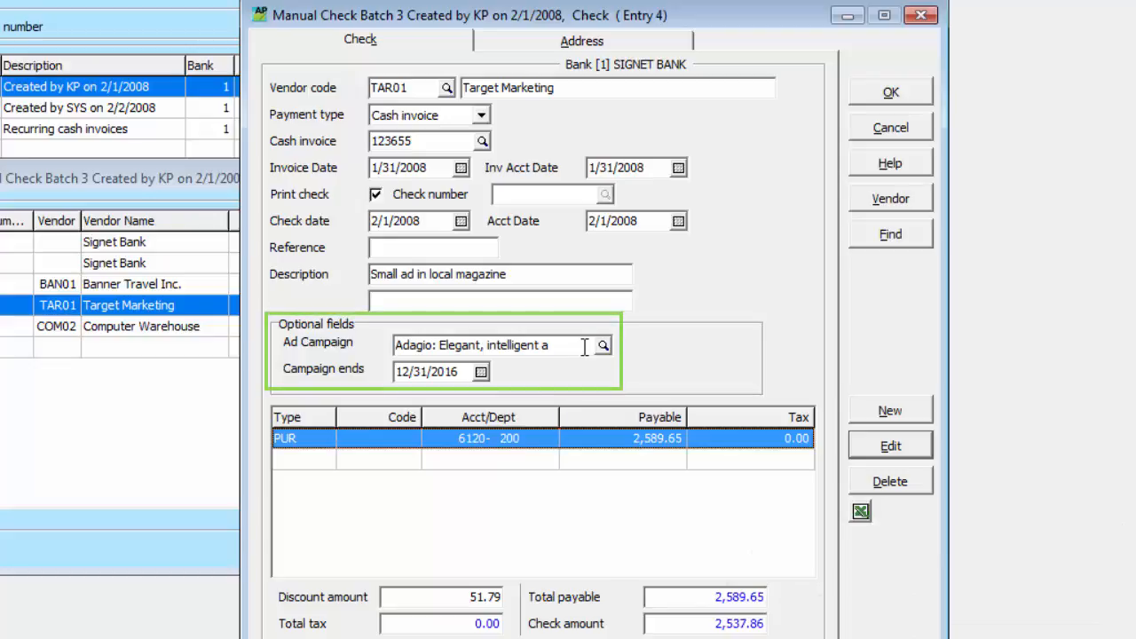
Browse the Ad Campaign values, then return to batch 3's 20,726.52 check list
click(603, 345)
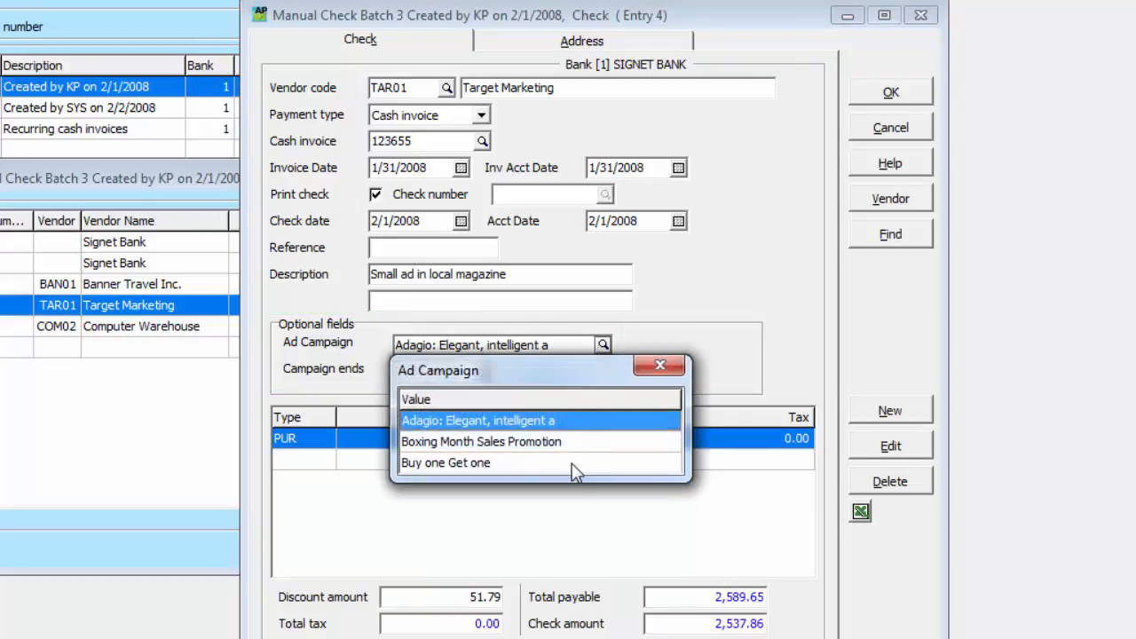
click(445, 463)
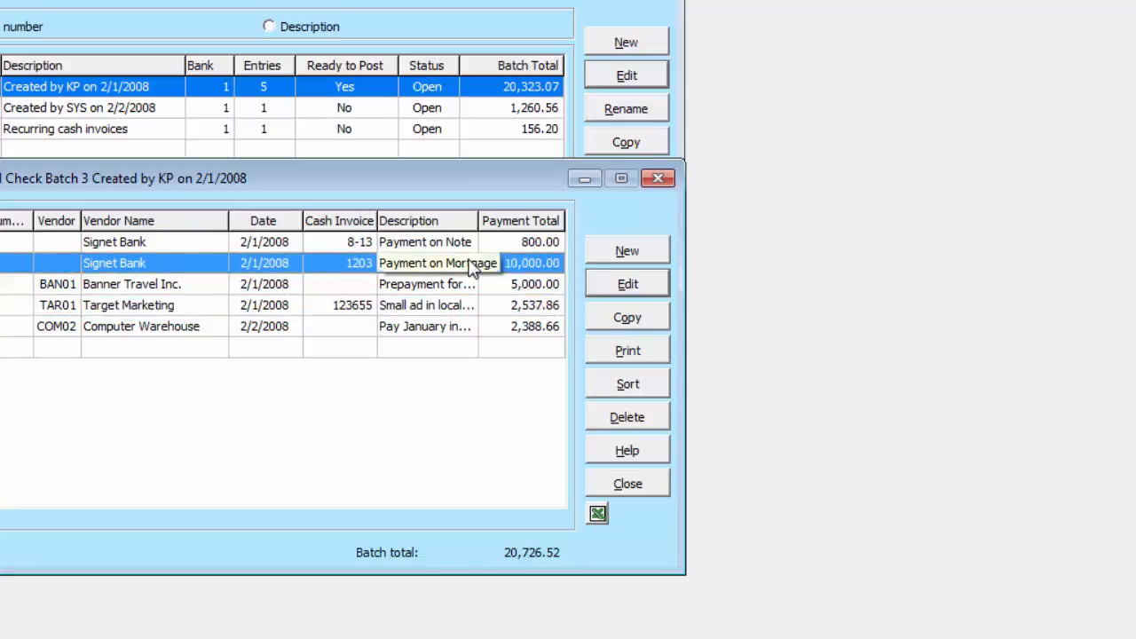
Review the Signet Bank mortgage payment, then open batch 4's Target Marketing-Canada check
double_click(437, 263)
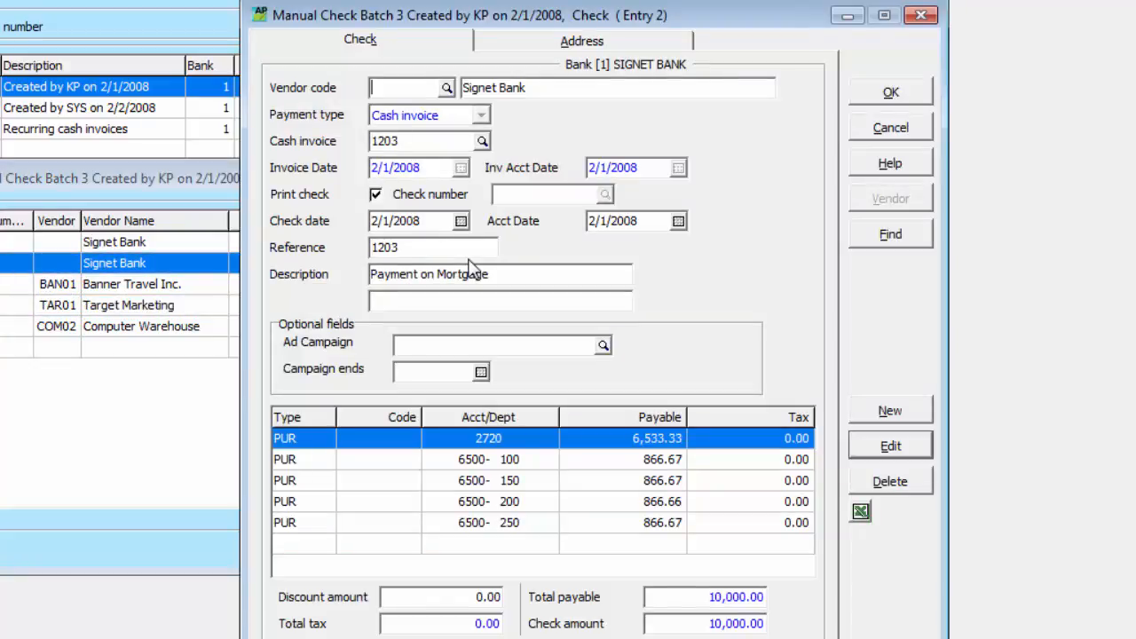
click(408, 87)
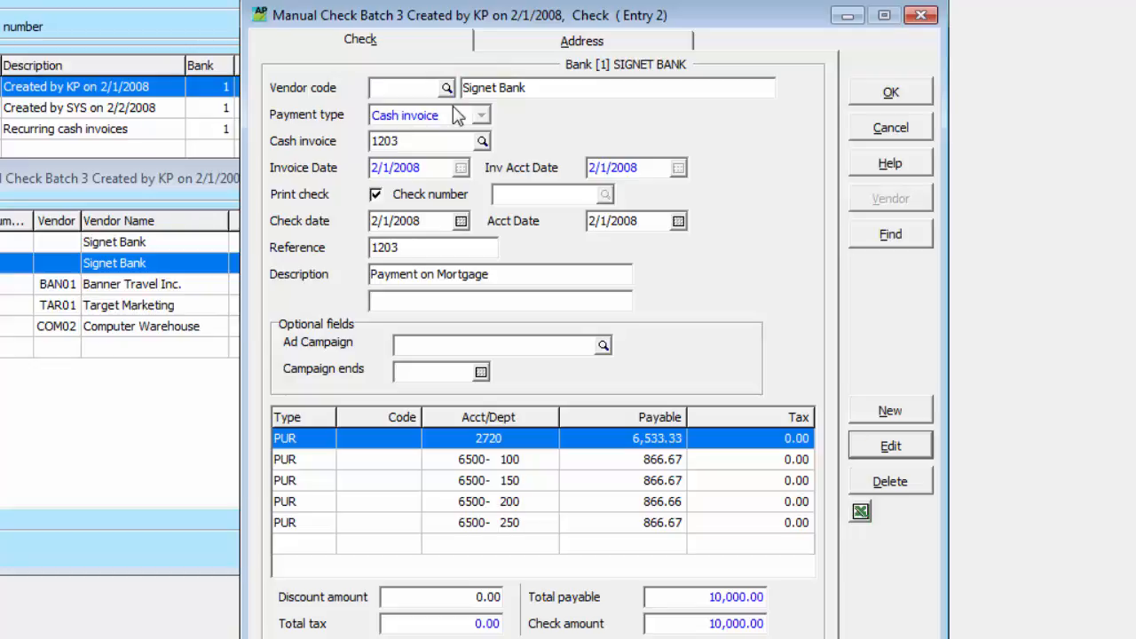
click(581, 40)
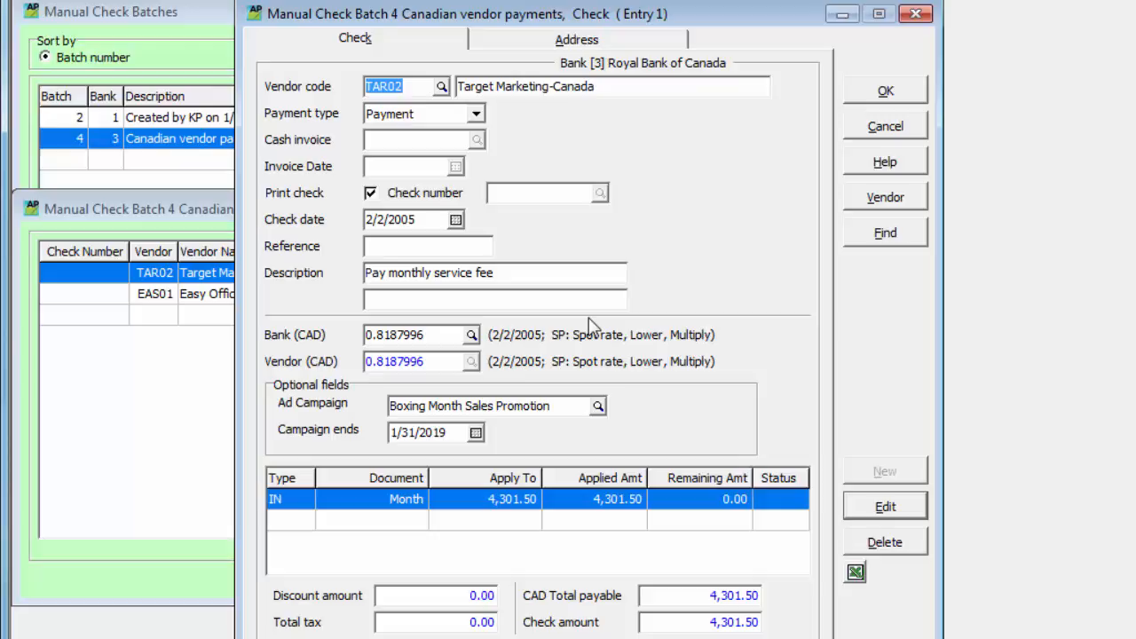
mouse_move(479, 345)
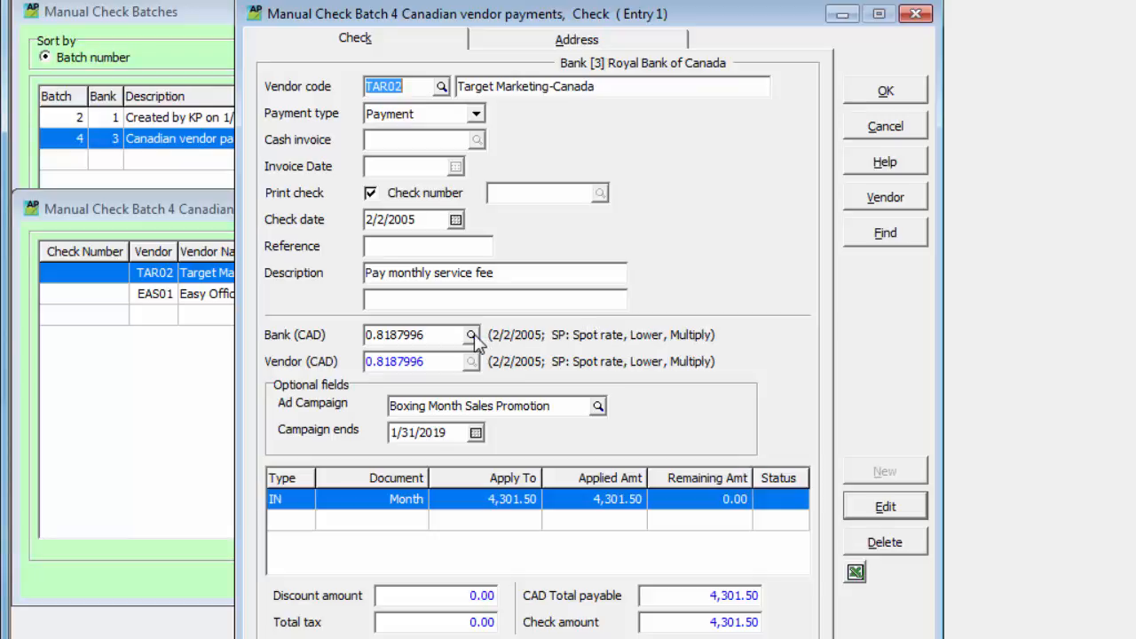
Look up the Bank (CAD) exchange rate on the Canadian vendor check
click(472, 335)
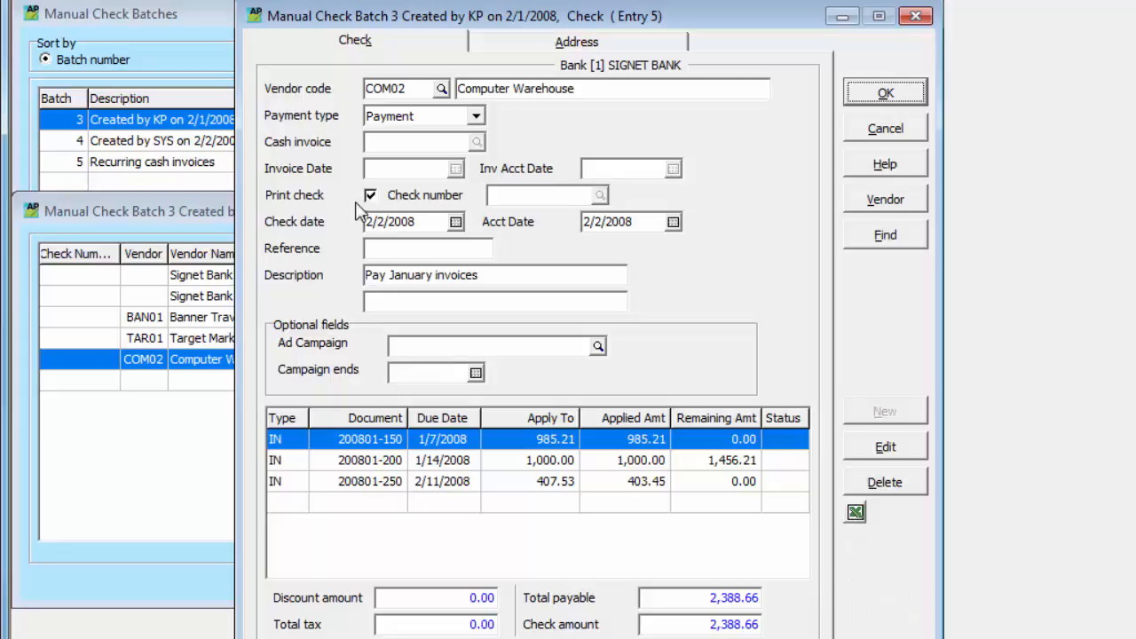
Turn off check printing and change the check number to 1770EFT
click(370, 195)
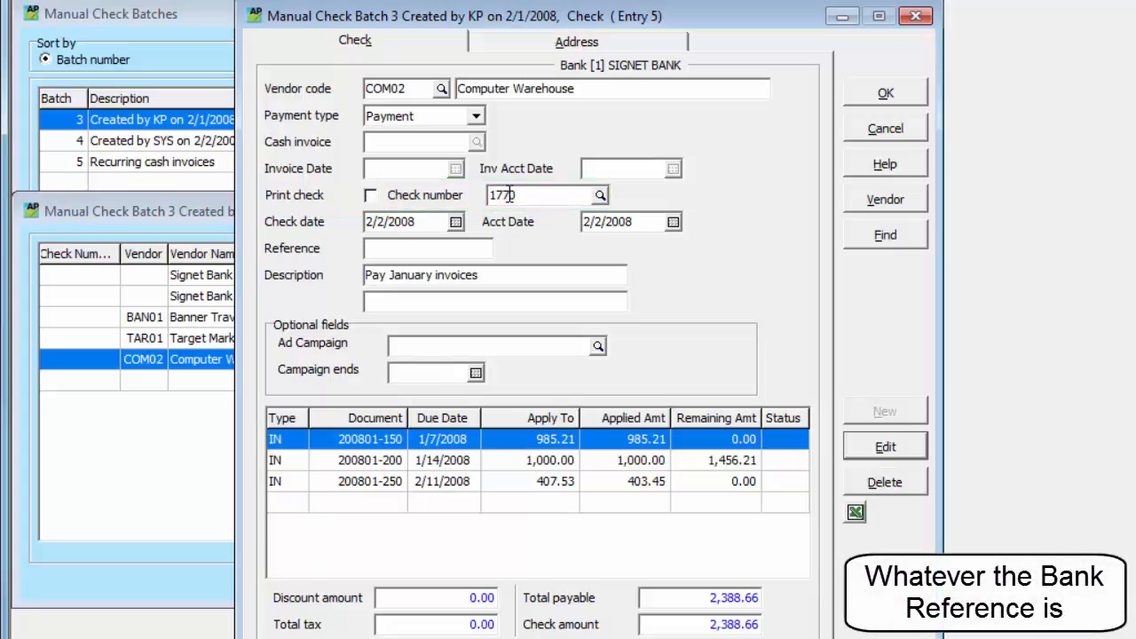
text(EFT)
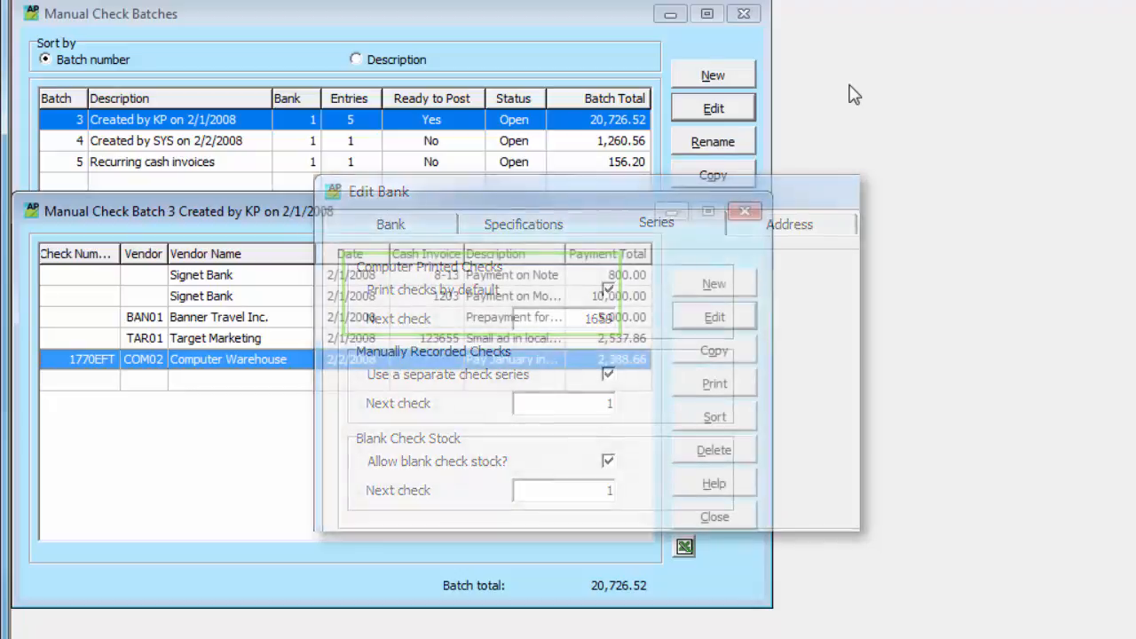
Close batch 3's check entries, returning to the Manual Check Batches list
click(522, 223)
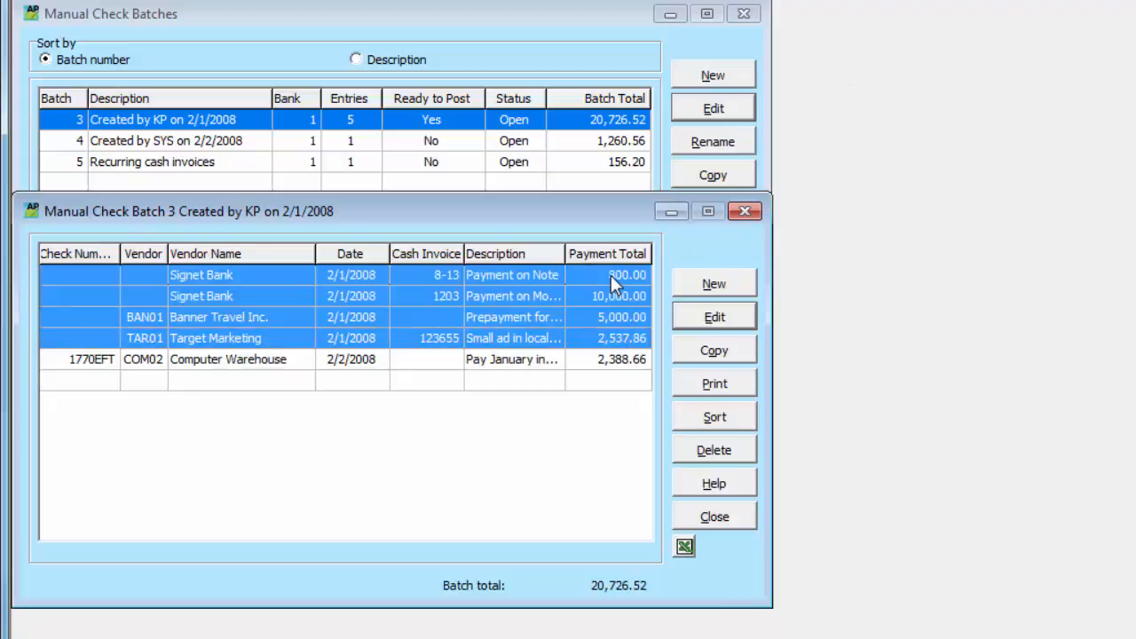
click(714, 516)
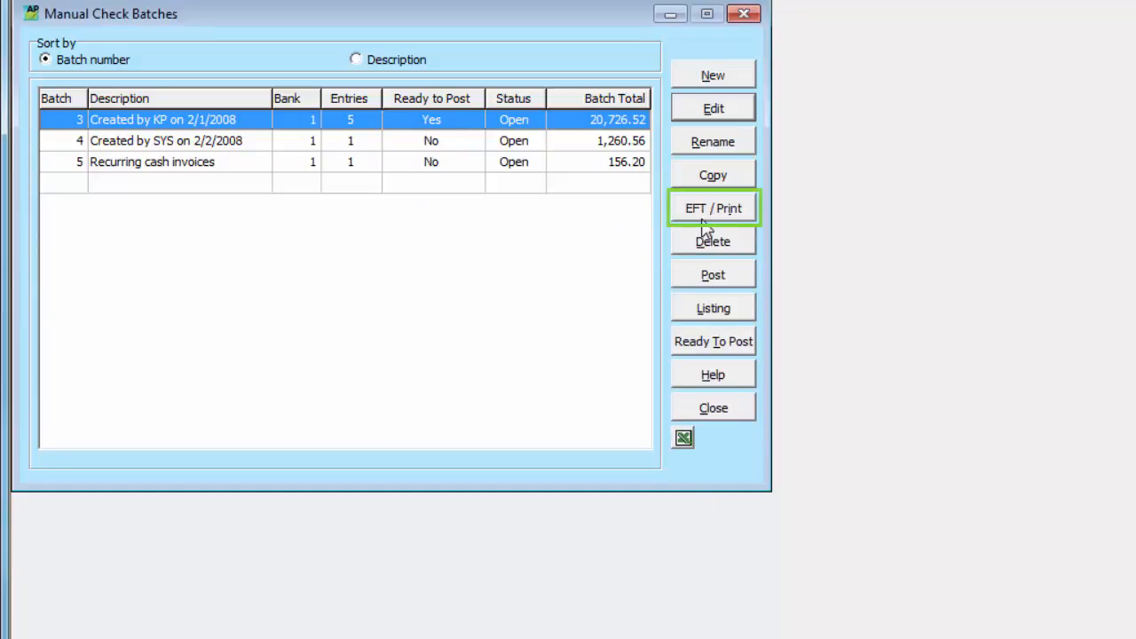
Print batch 3's checks from number 1659 and choose to print additional forms
click(713, 207)
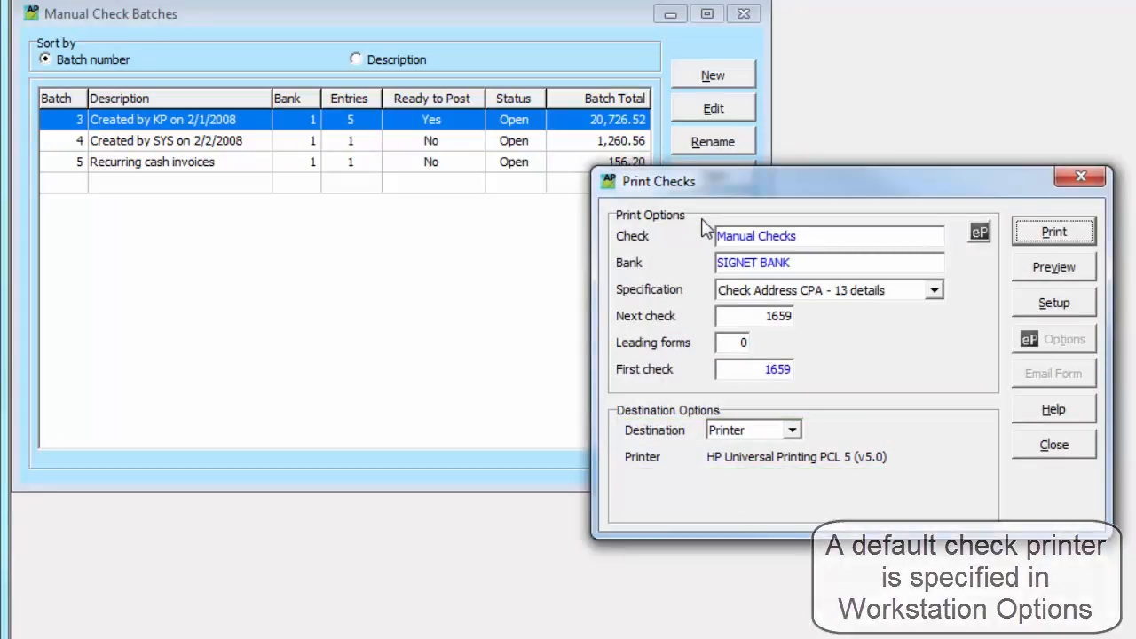
click(1053, 231)
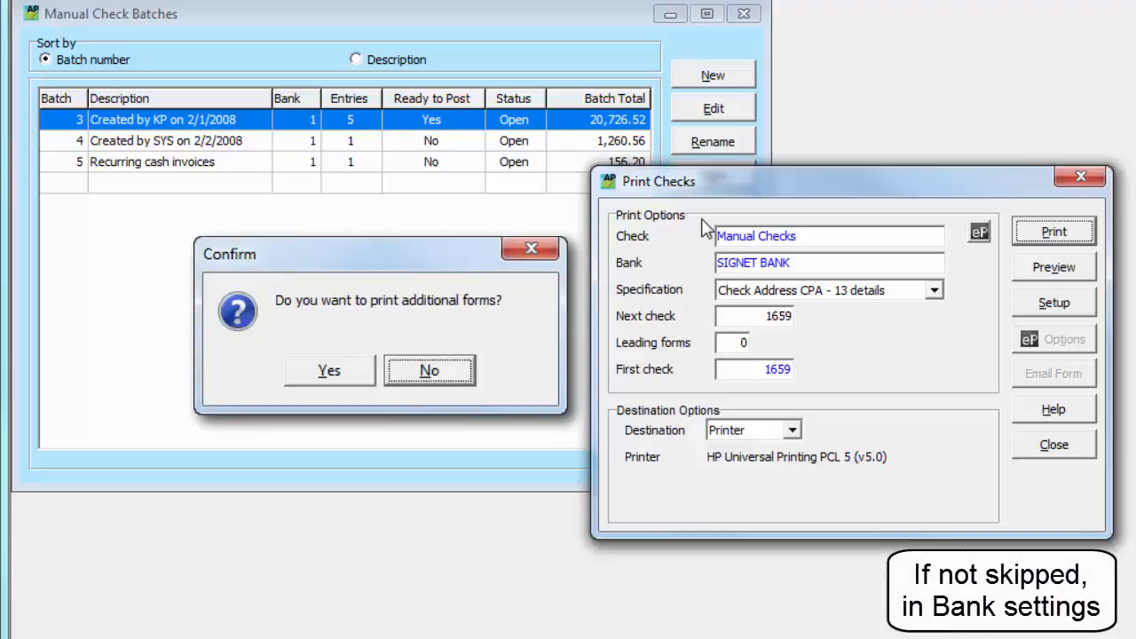
click(429, 370)
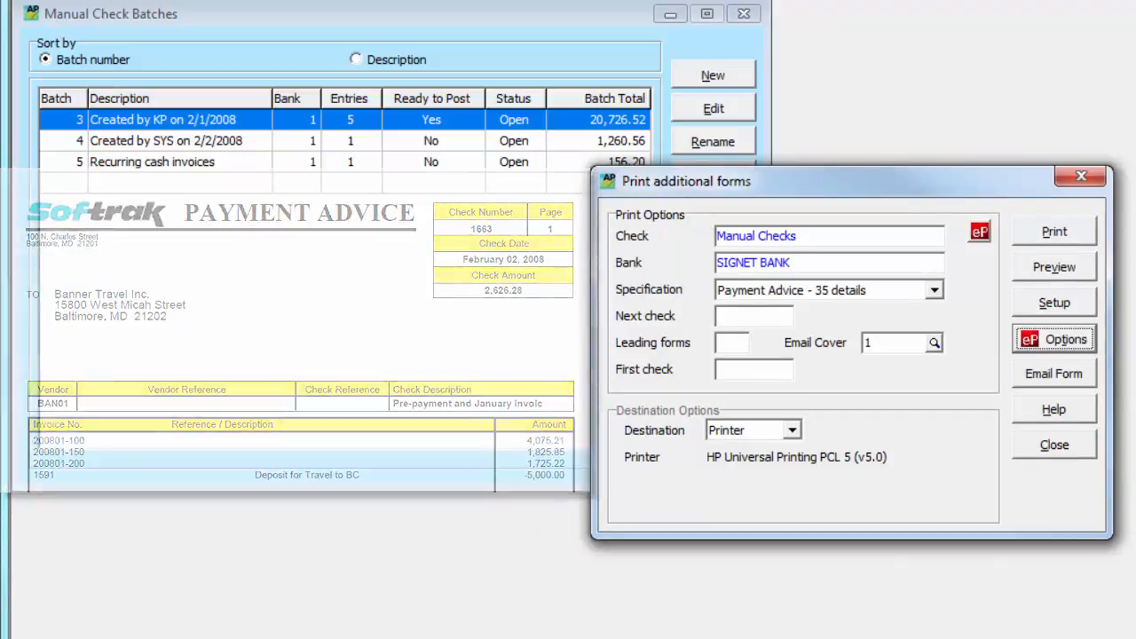
Print the payment advice forms for batch 3 from the additional forms dialog
click(1052, 267)
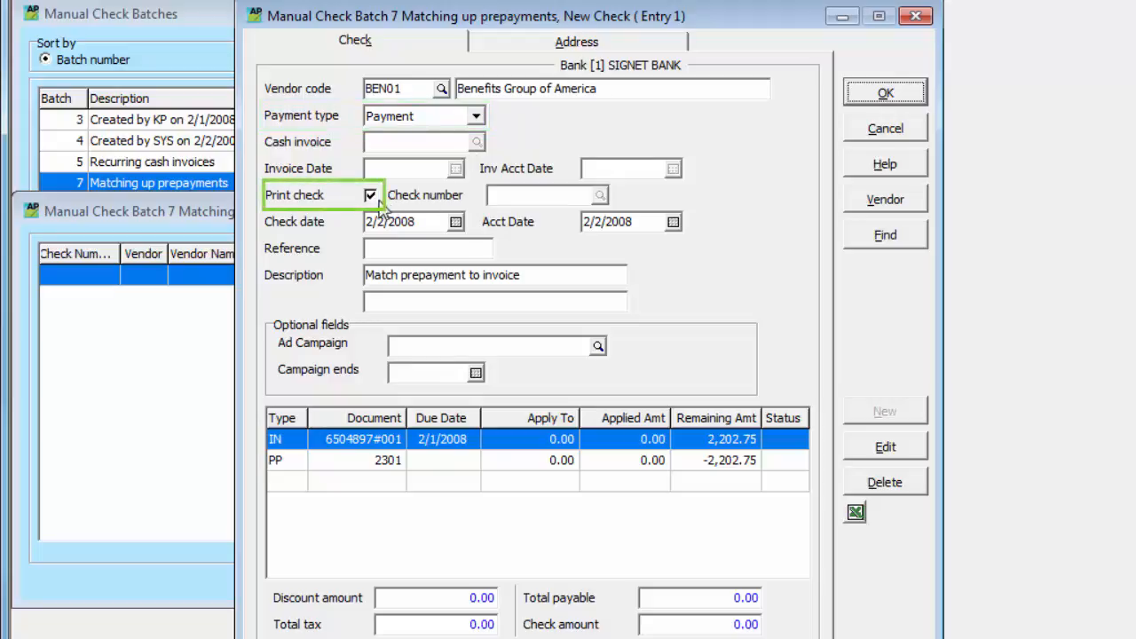
Enter unprinted check 2301MATCH applying prepayment 2301 (-2,202.75) to invoice 6504897#001
click(370, 195)
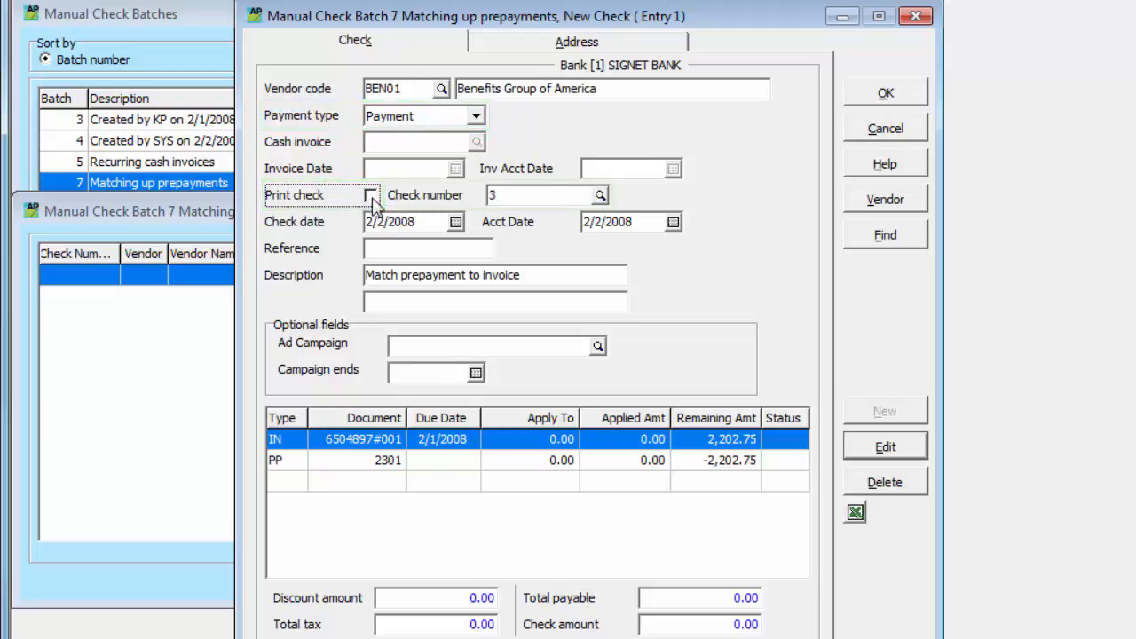
text(2301MATCH)
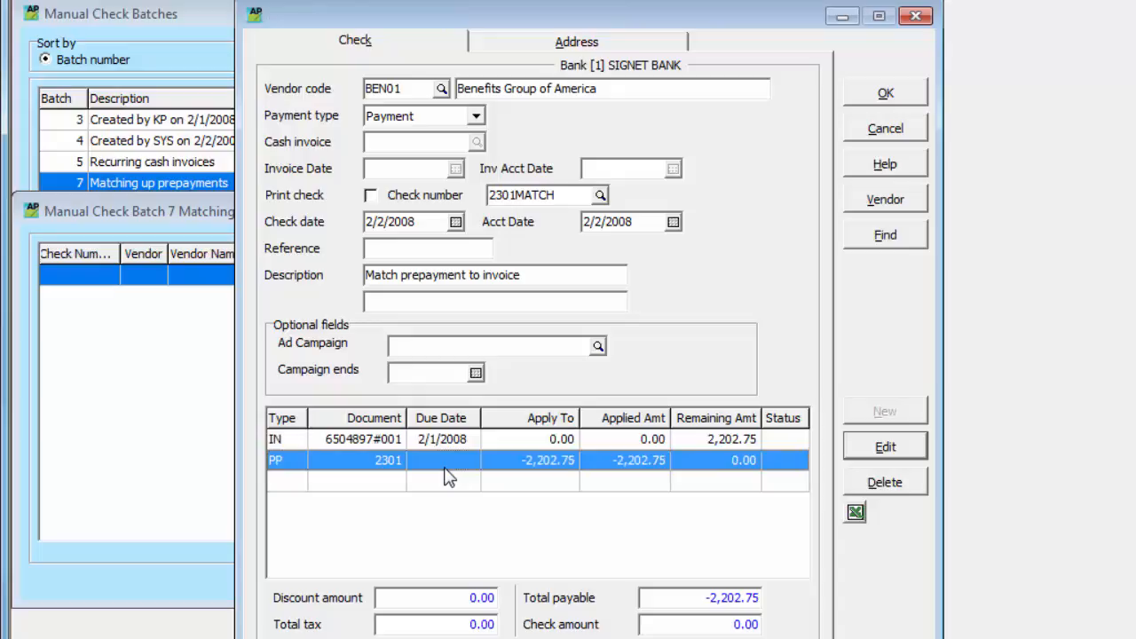
click(441, 438)
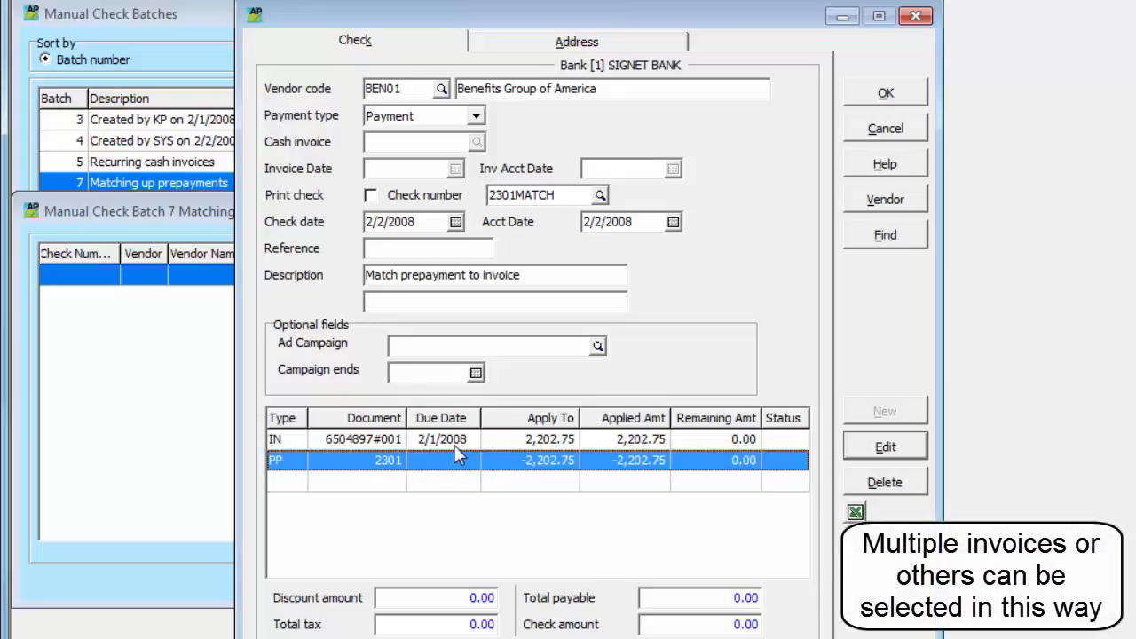